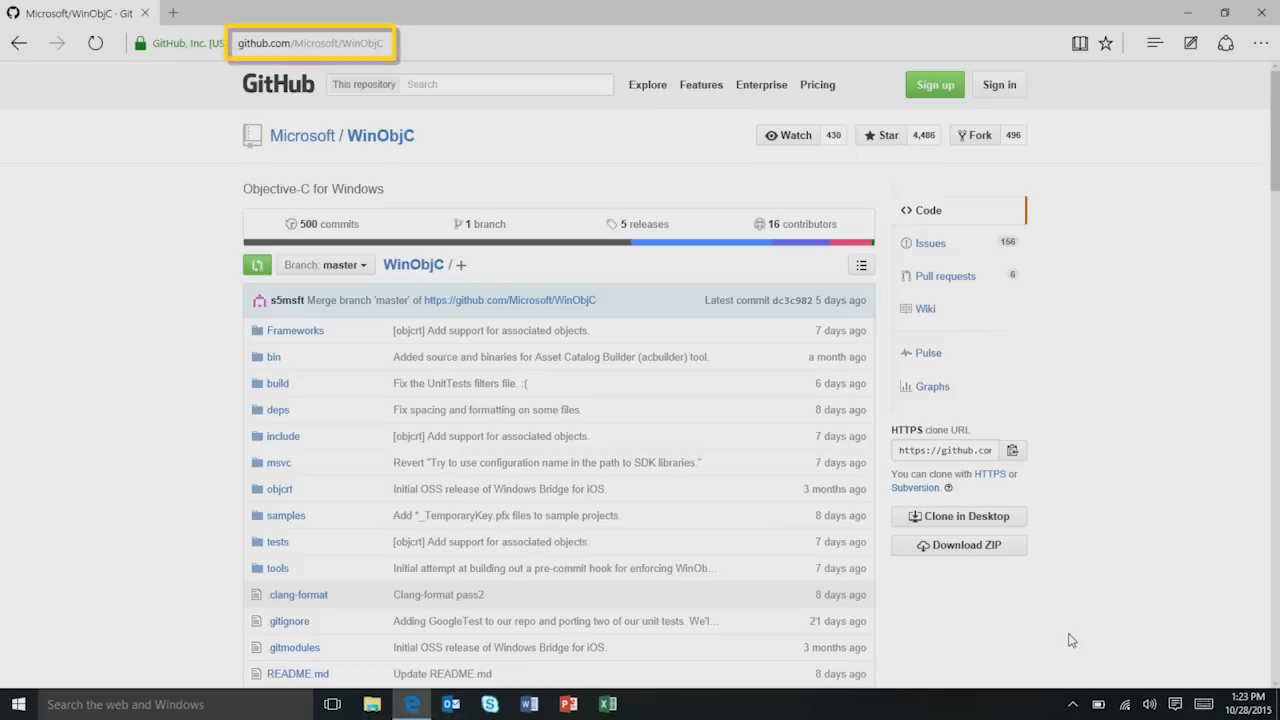
mouse_move(662, 229)
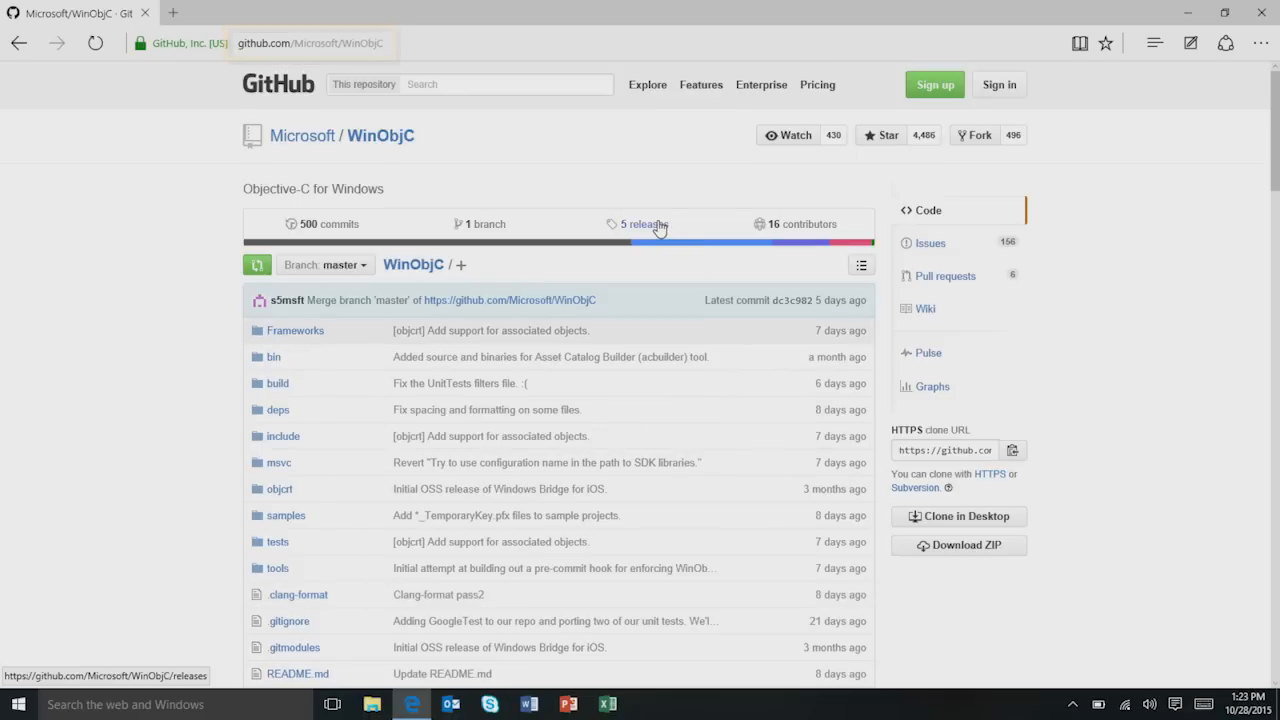
- Download winobjc.zip from the October 16, 2015 WinObjC preview release on GitHub
left_click(639, 223)
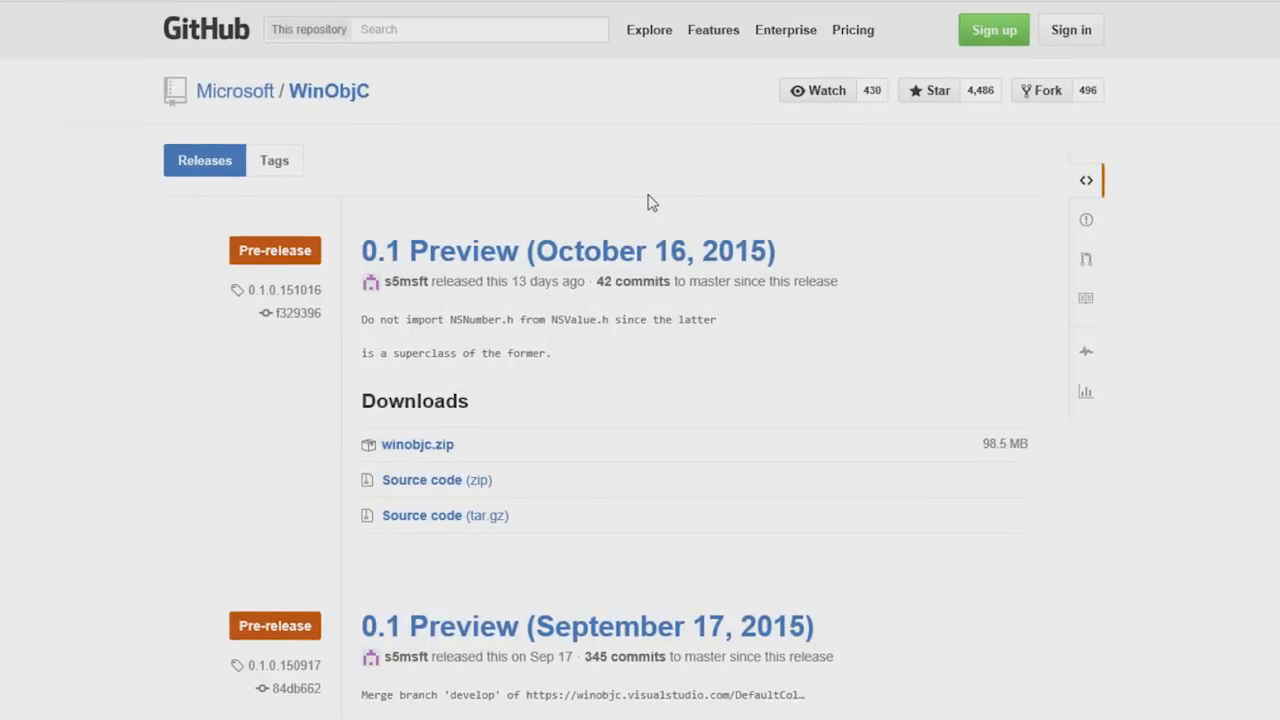
mouse_move(420, 449)
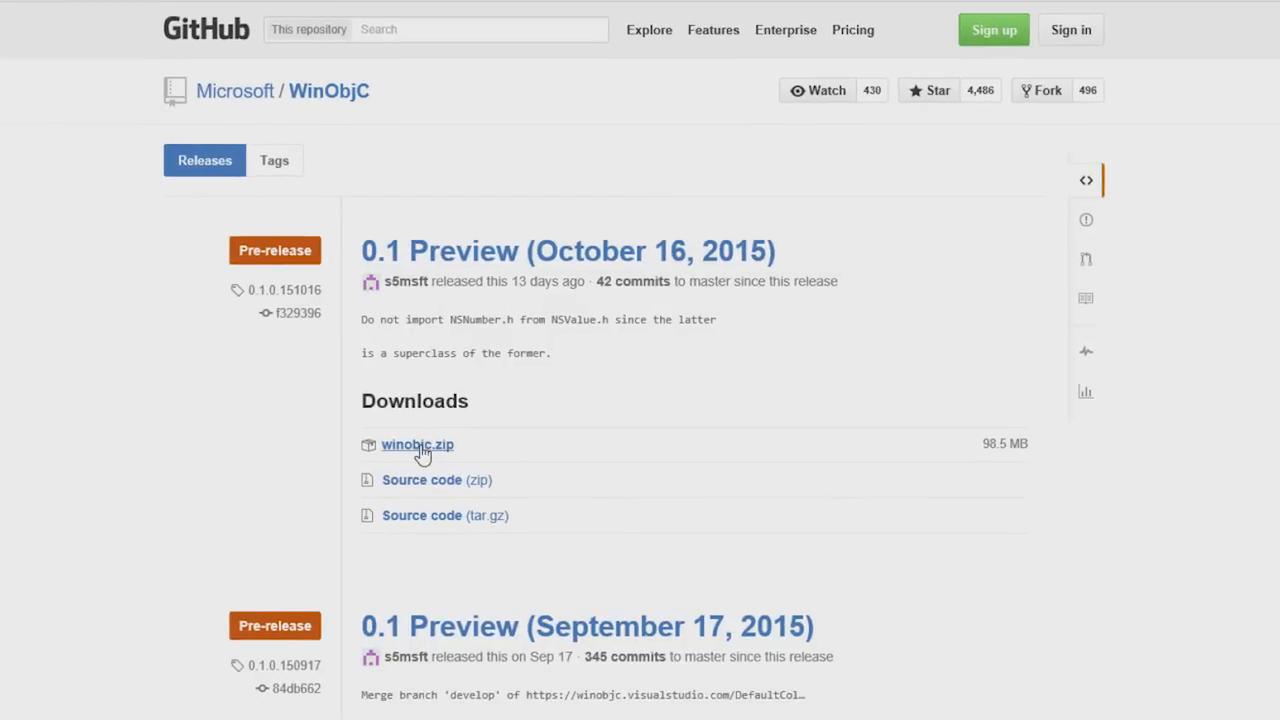
left_click(417, 444)
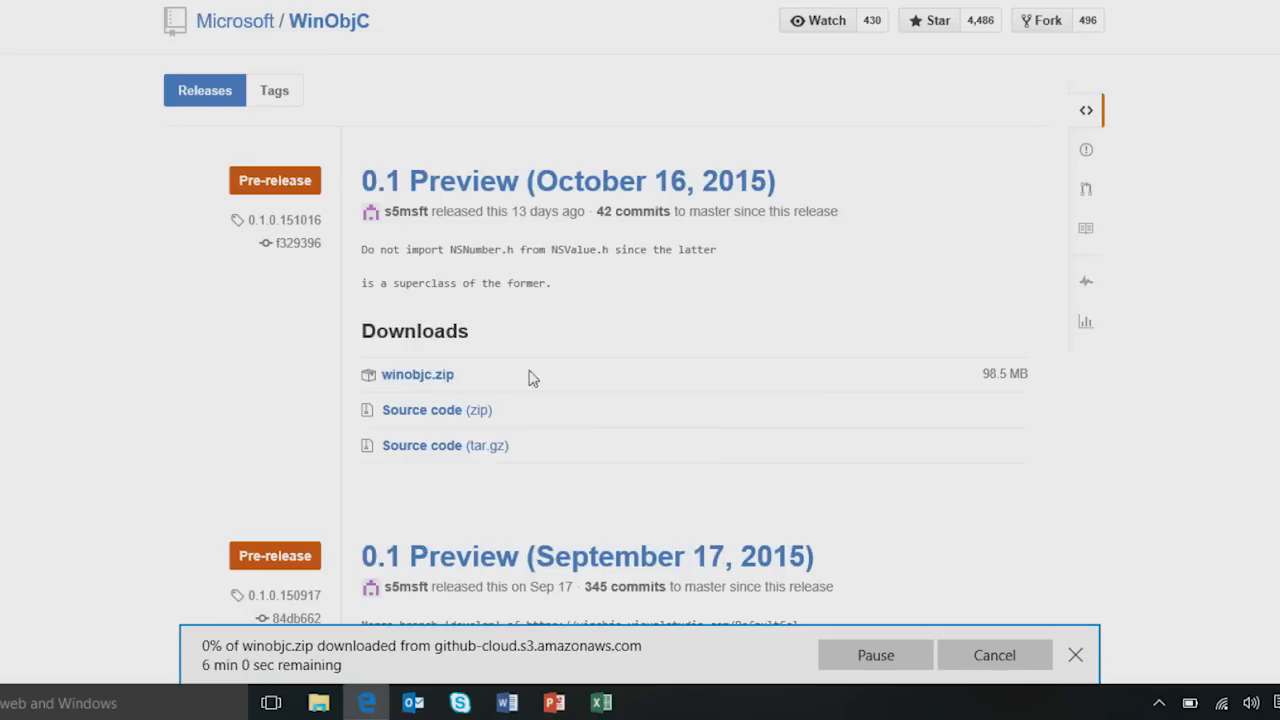
mouse_move(680, 334)
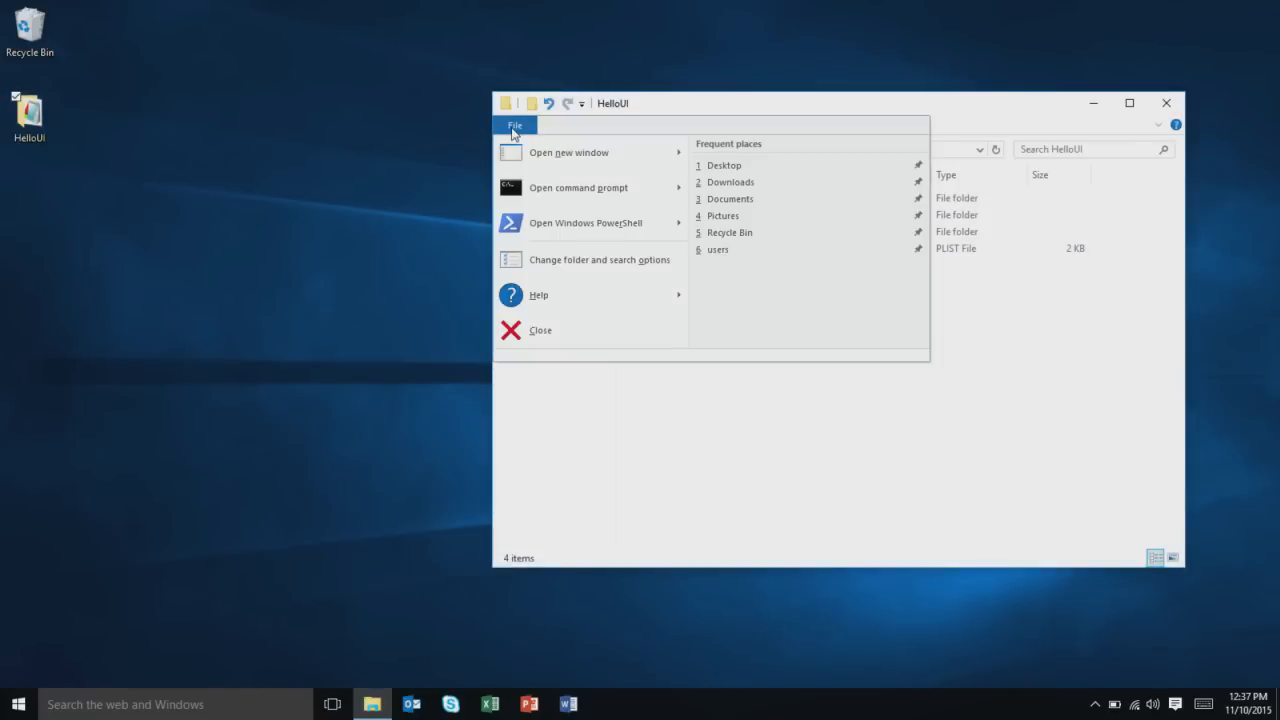
- Run vsimporter from a command prompt in the HelloUI folder to create HelloUI-WinStore10.sln
left_click(578, 187)
type("C:\\Users\\WINOBJC\\Documents\\winobjc\\bin\\vsimporter")
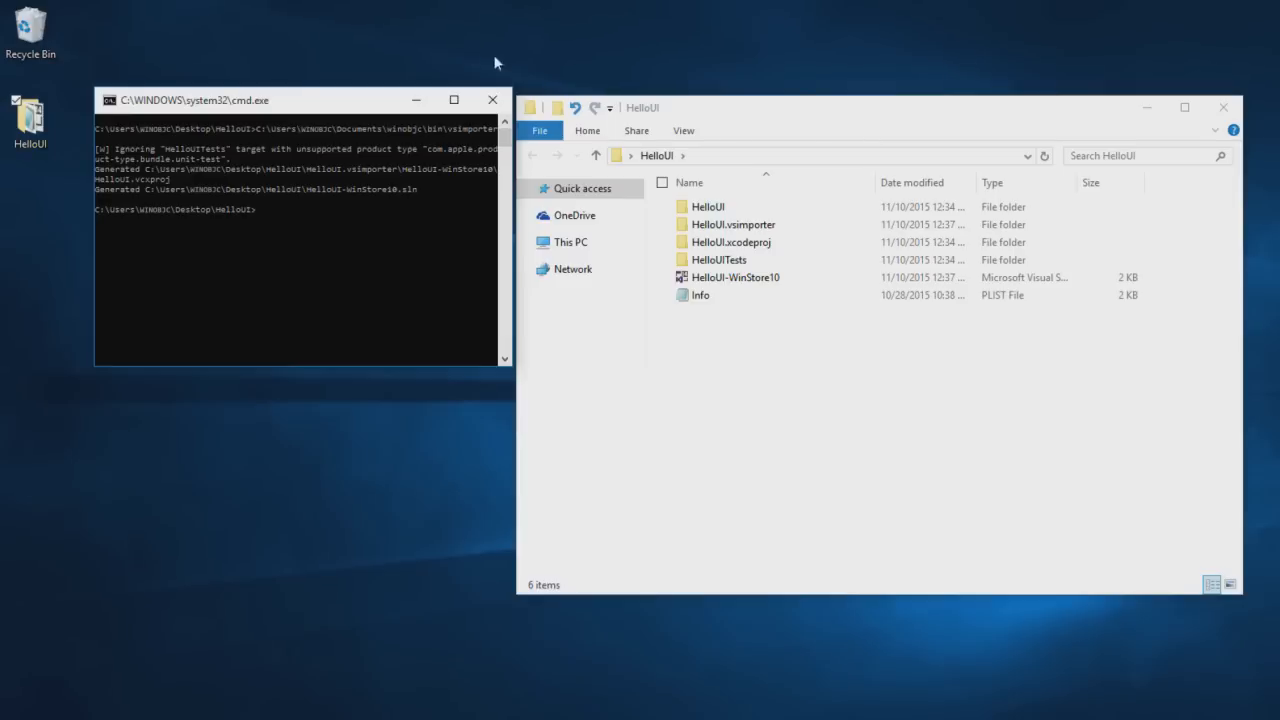
left_click(733, 277)
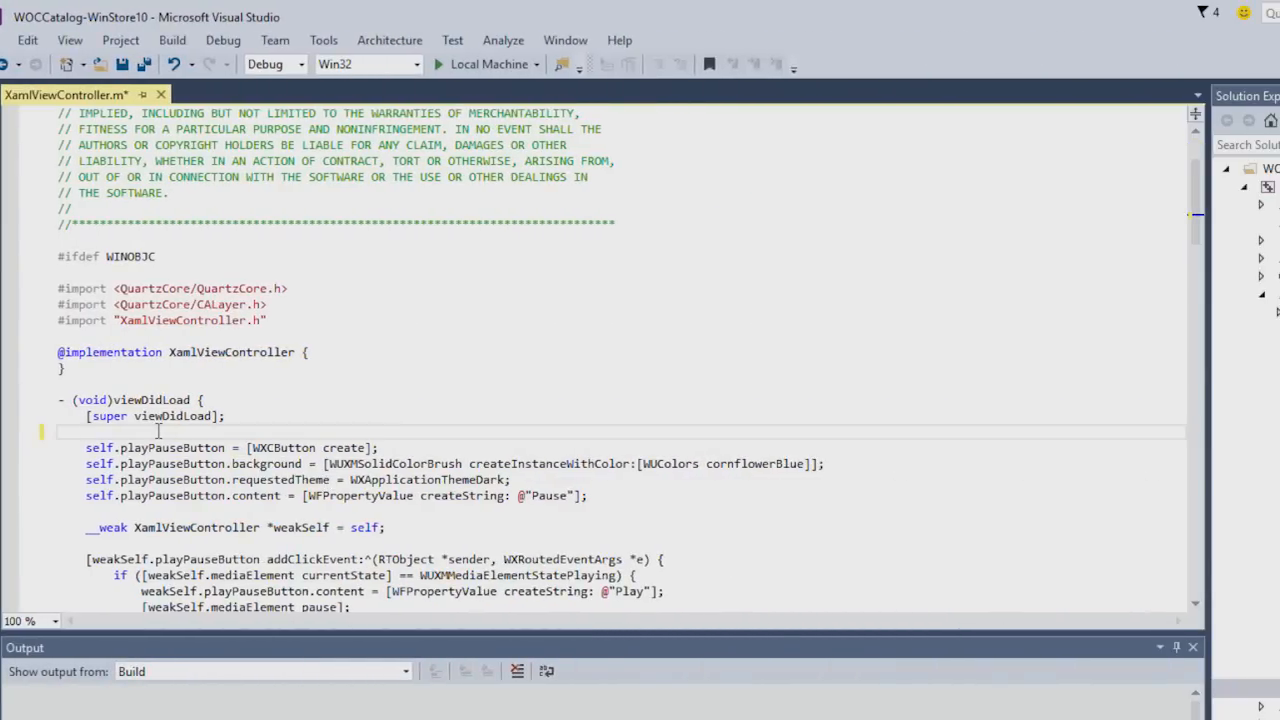
- Add '[self tableView].allowsSelection = NO;' to viewDidLoad and run on Local Machine
type("[self tableView].allowsSelection = NO;")
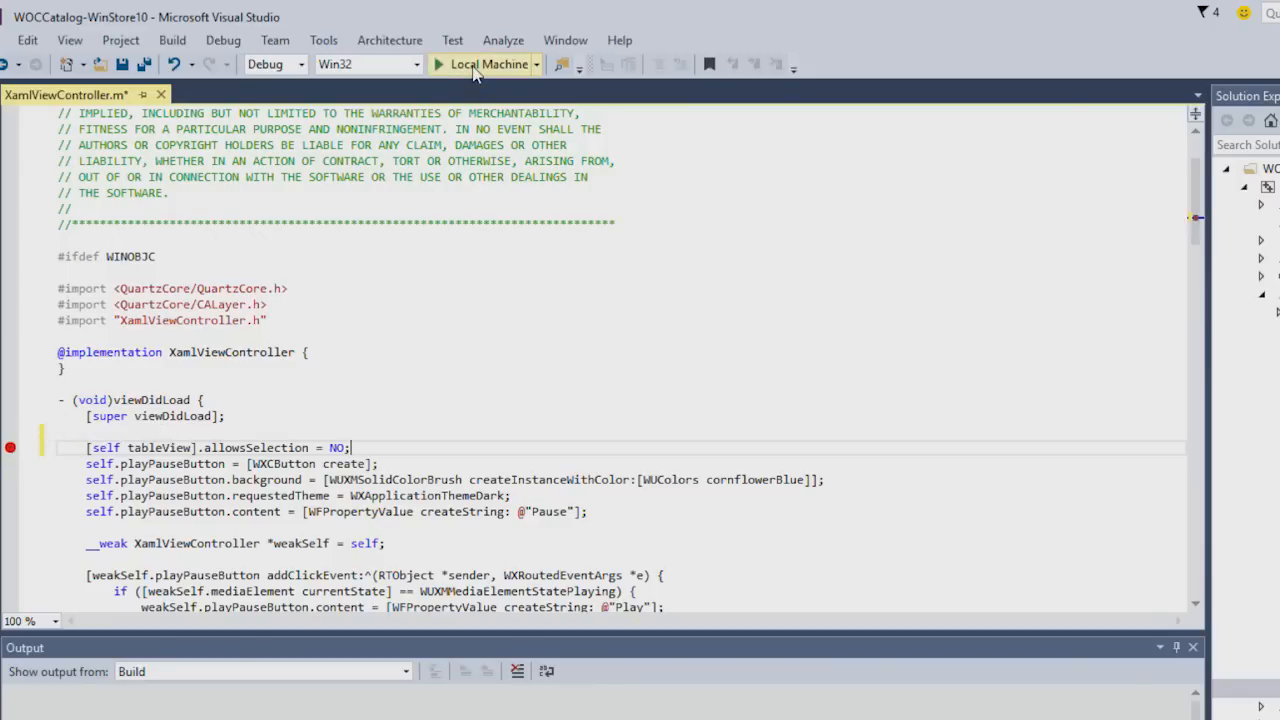
left_click(481, 64)
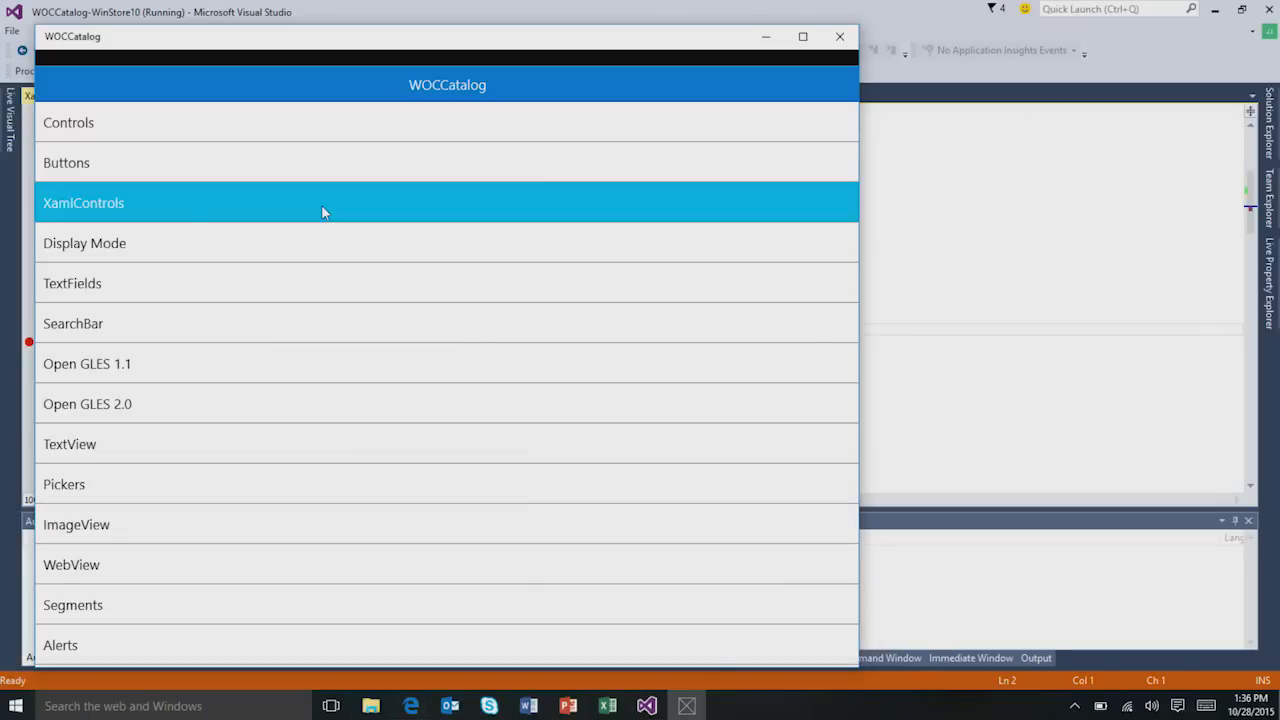
- On XamlControls, open and dismiss the DatePicker (October 28 2015), then drag the Slider right
left_click(83, 203)
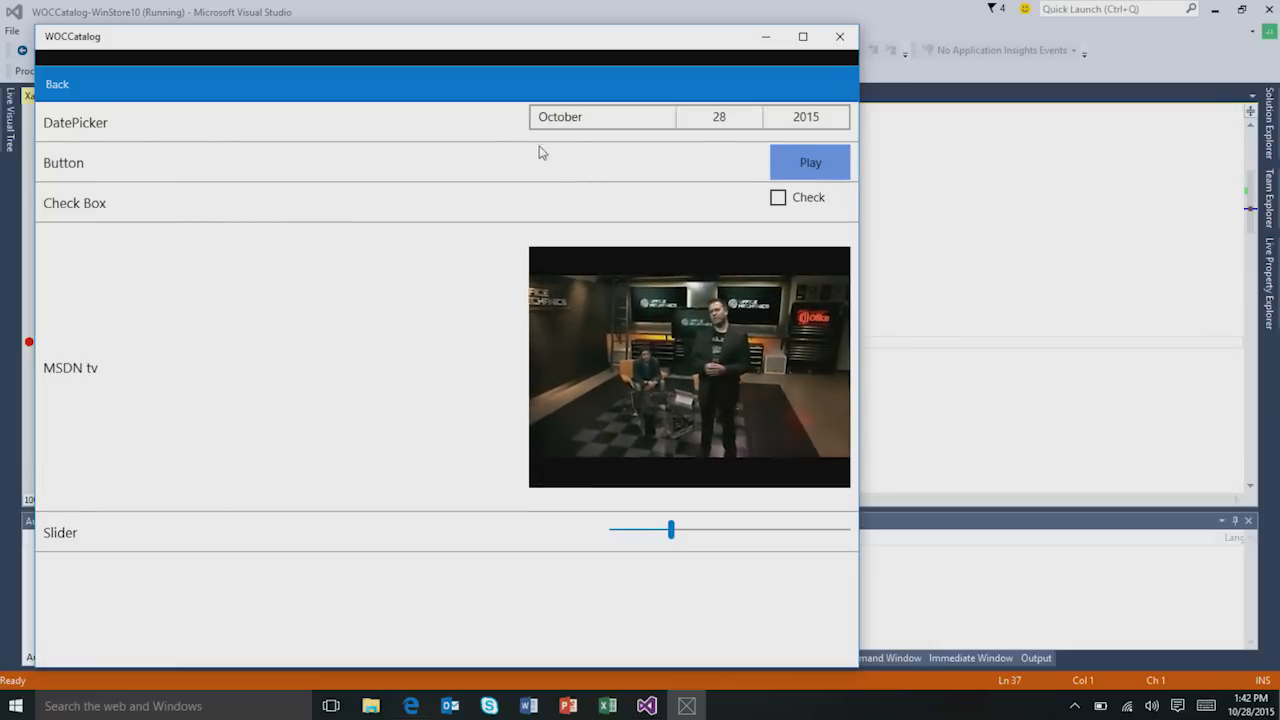
left_click(601, 116)
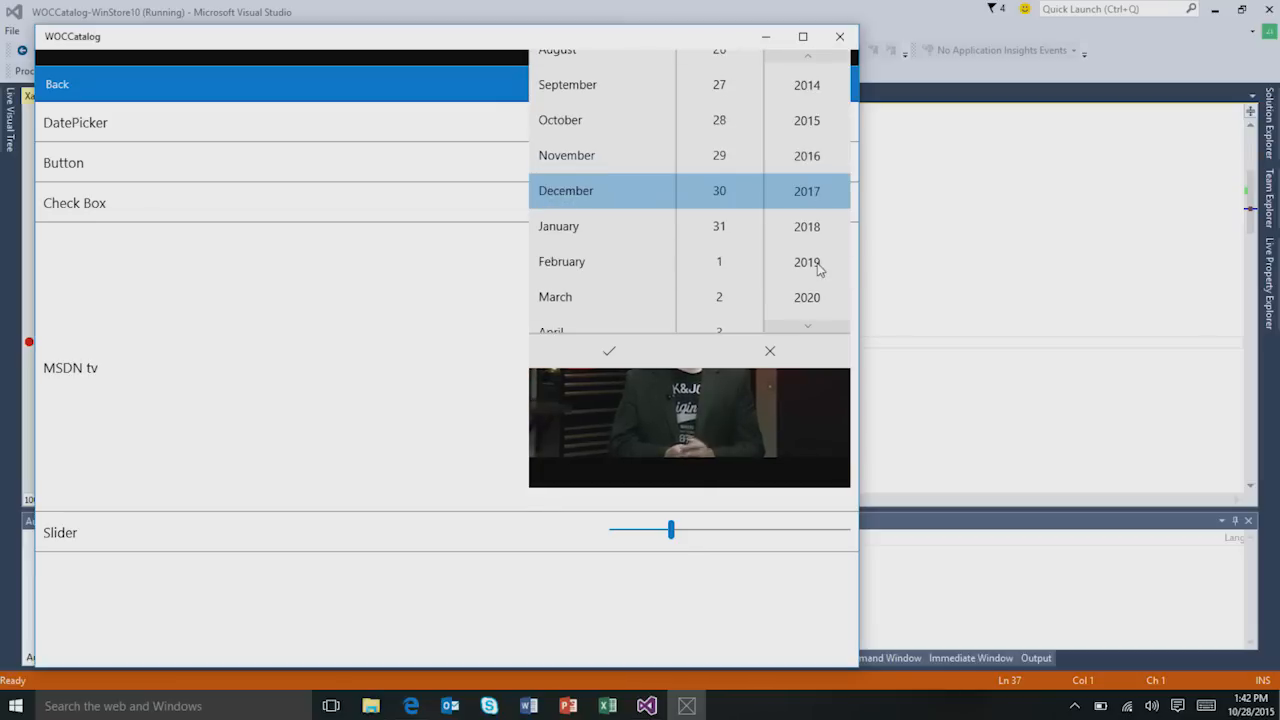
left_click(609, 351)
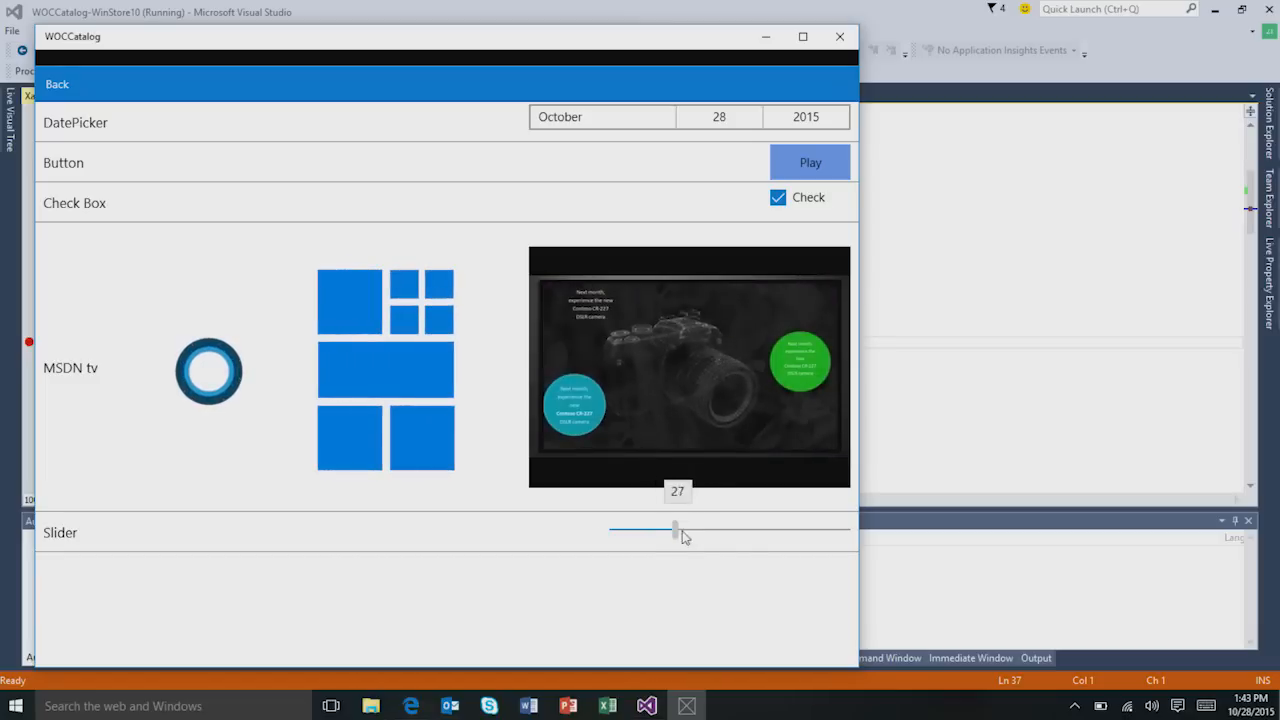
left_click_drag(675, 529, 790, 529)
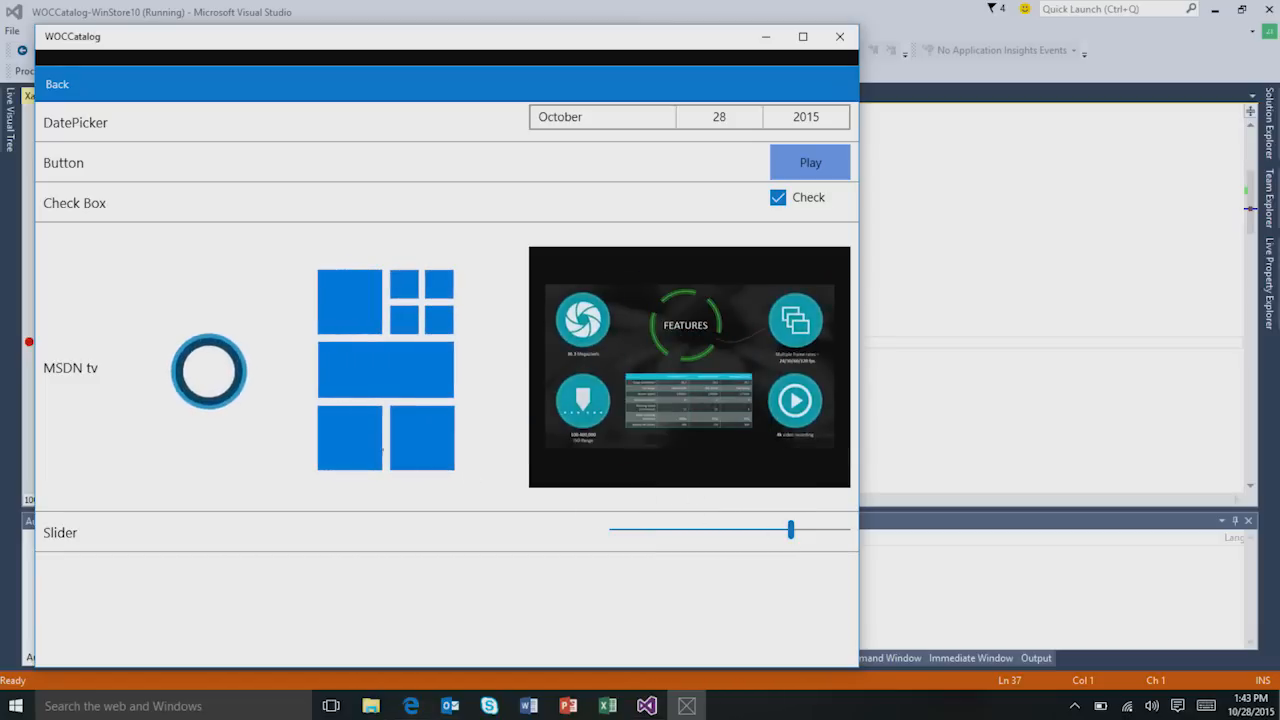